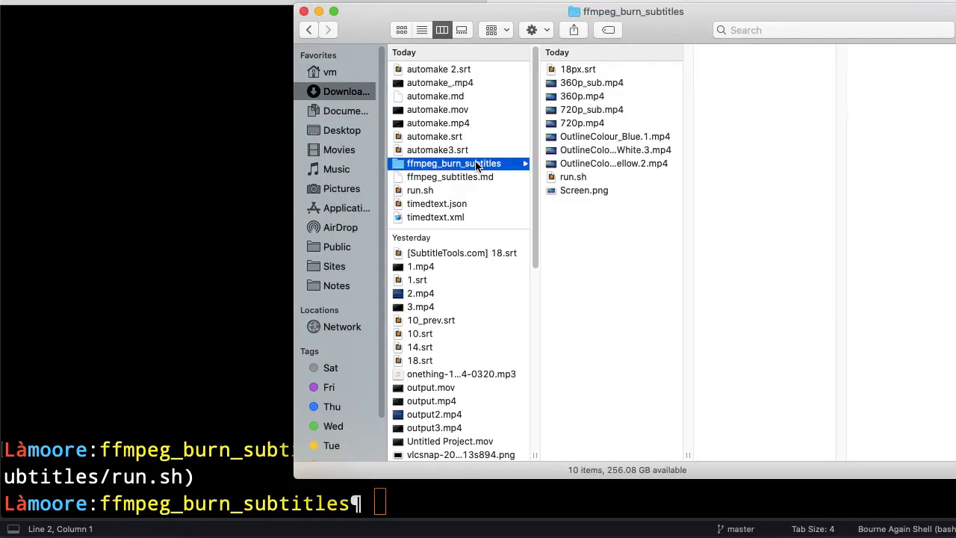
Select the OutlineColour output videos in ffmpeg_burn_subtitles, then preview run.sh
left_click(422, 30)
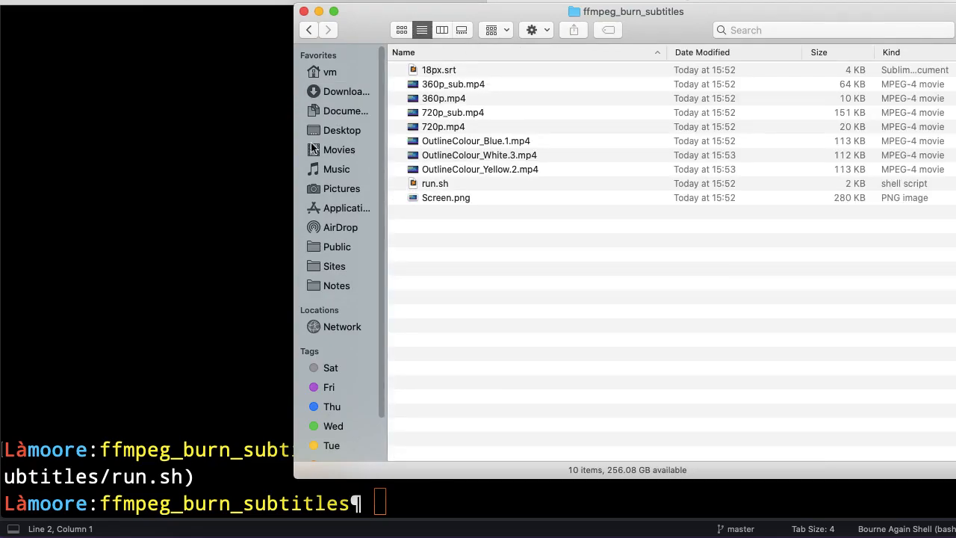
left_click(442, 30)
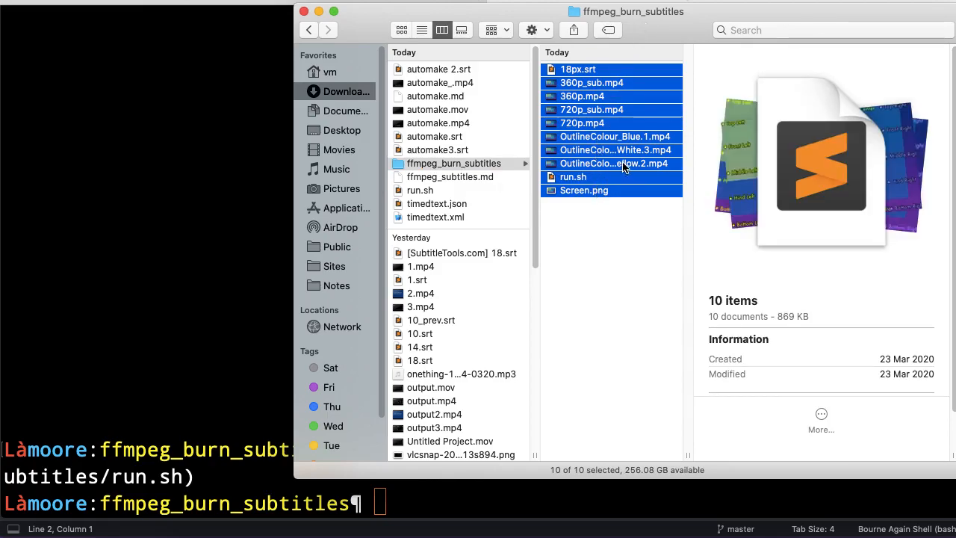
left_click(614, 163)
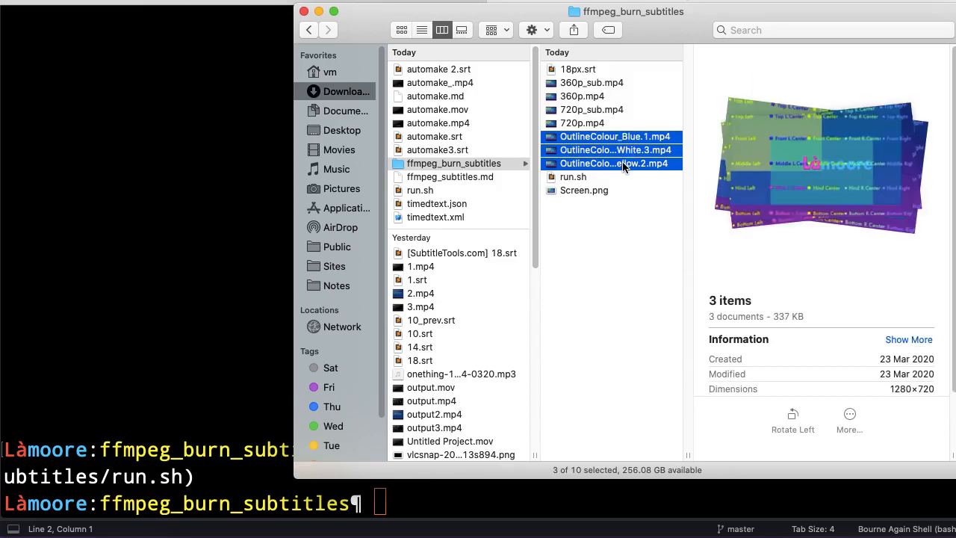
left_click(573, 82)
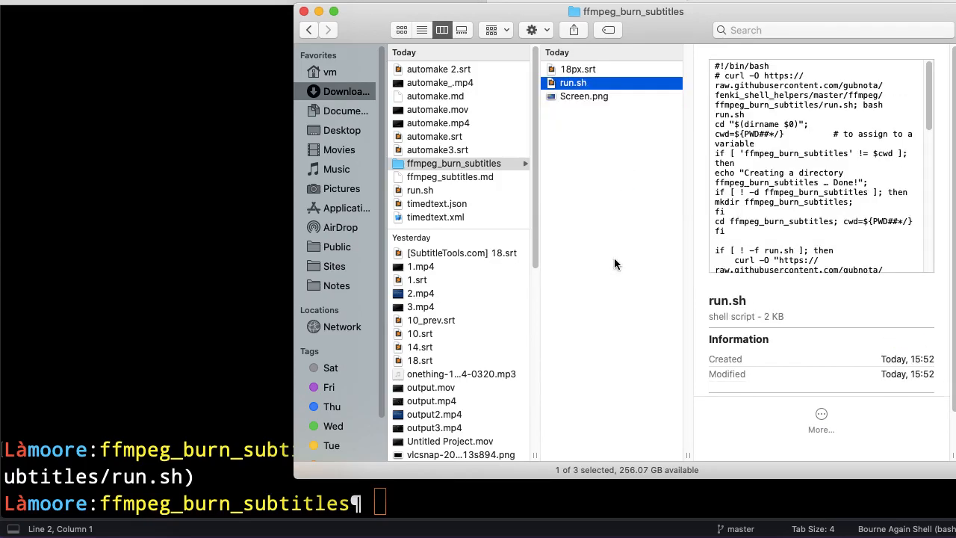
left_click(453, 163)
type("cd /Users/vm/Downloads/ffmpeg_burn_subtitles")
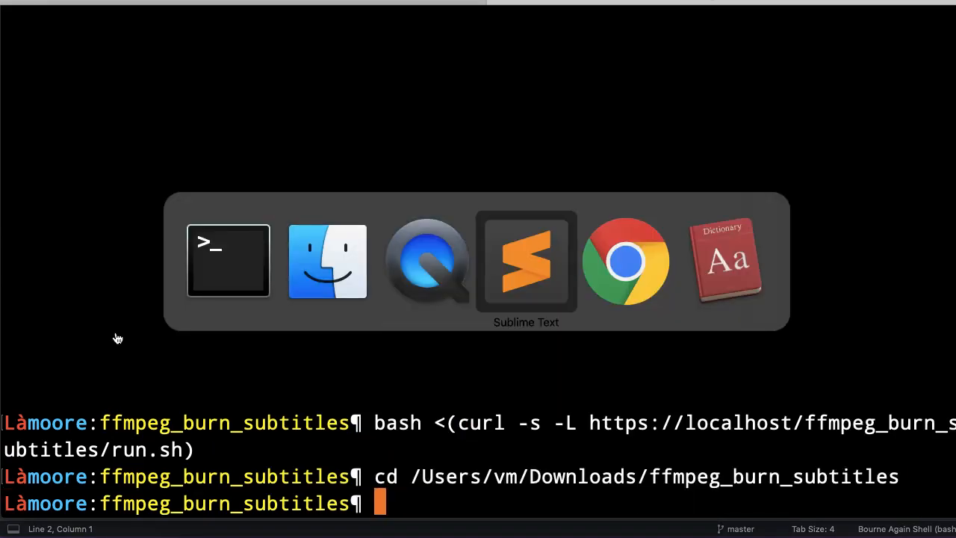
Run run.sh in Sublime Text's terminal and scroll through ffmpeg's 720p and 360p encoding output
left_click(526, 260)
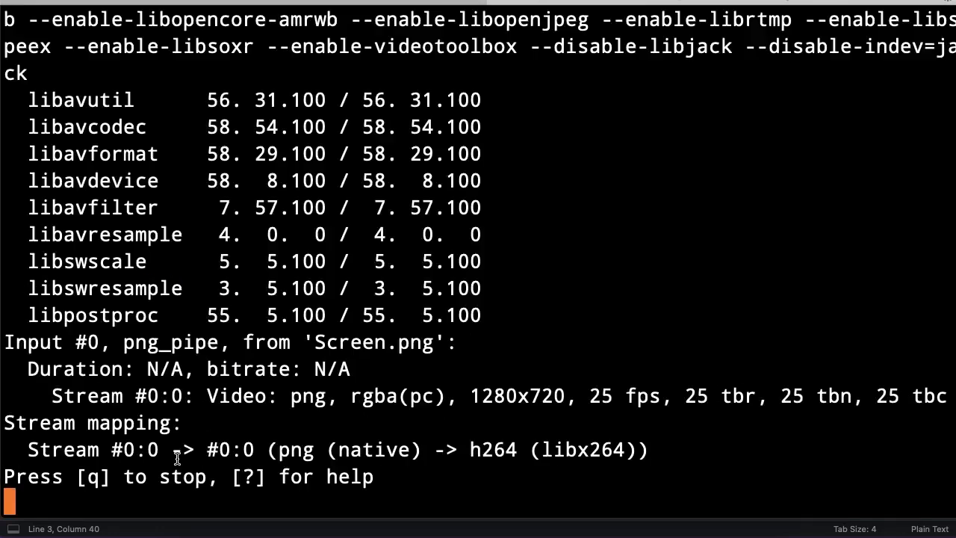
scroll("down", 3)
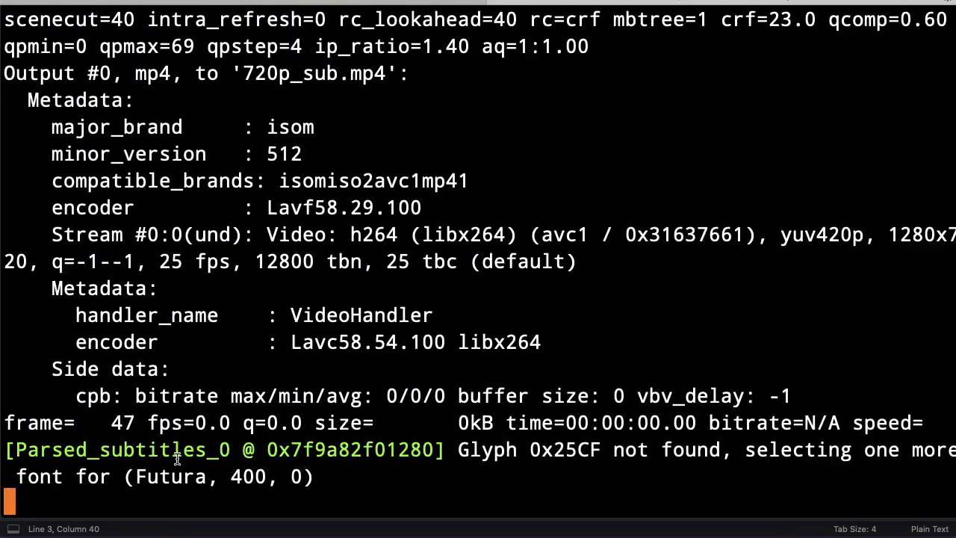
scroll("down", 3)
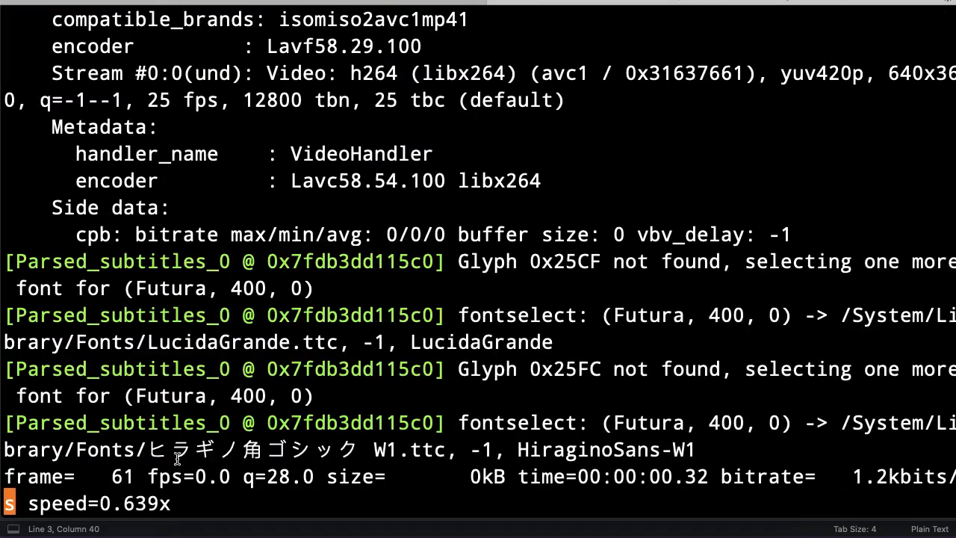
scroll("down", 3)
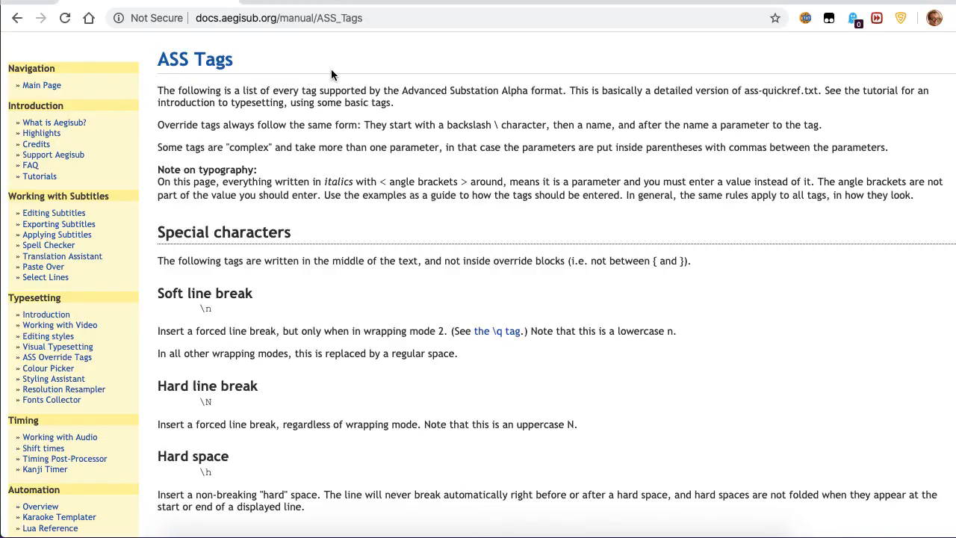
mouse_move(425, 255)
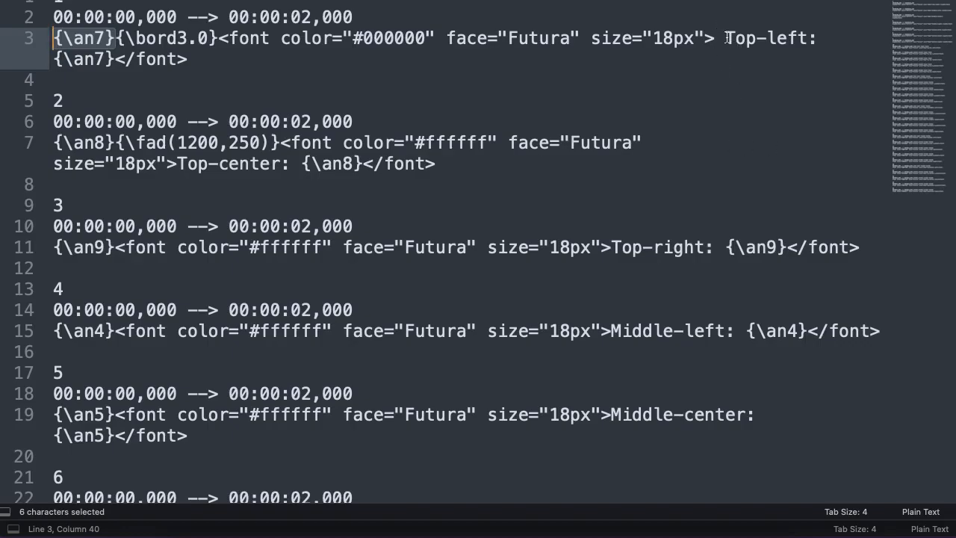
Select the {\an8} alignment tag and the Top-center label in subtitle cue 2
double_click(766, 38)
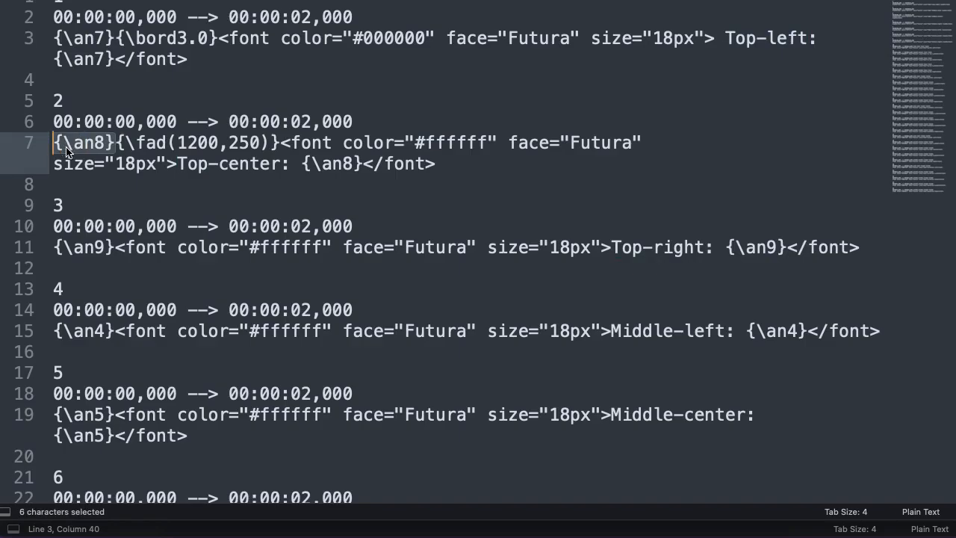
mouse_move(151, 192)
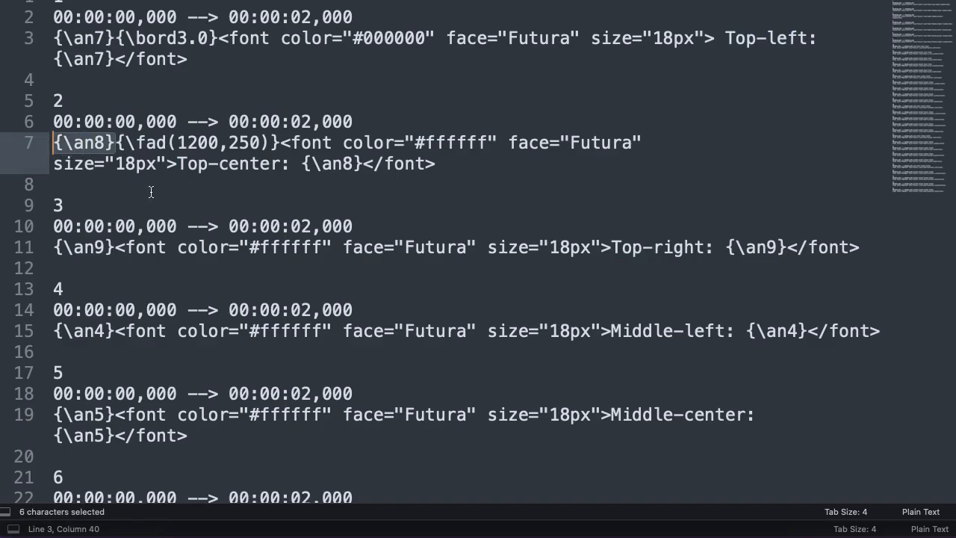
mouse_move(520, 195)
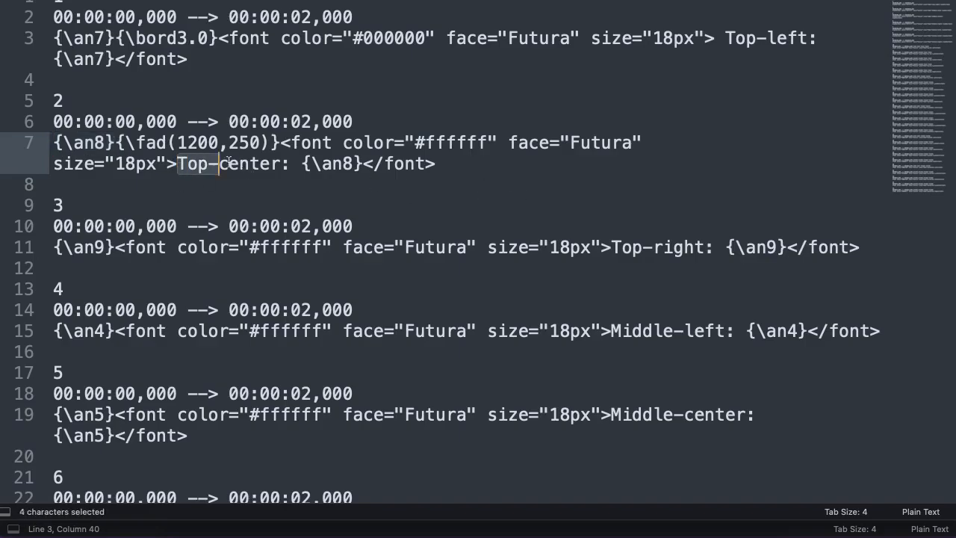
left_click_drag(194, 164, 307, 163)
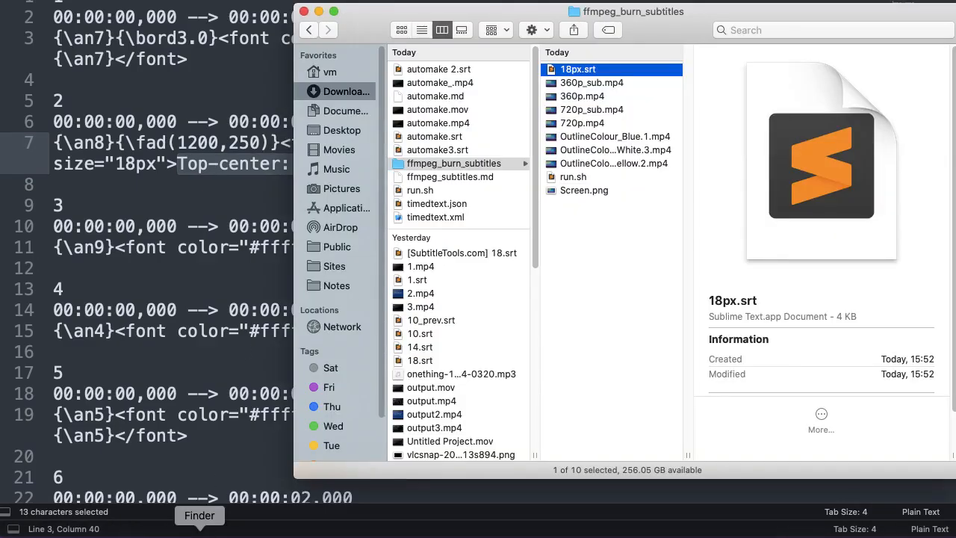
Select 360p.mp4 and 720p.mp4, then start playing the subtitled 720p video in VLC
left_click(582, 96)
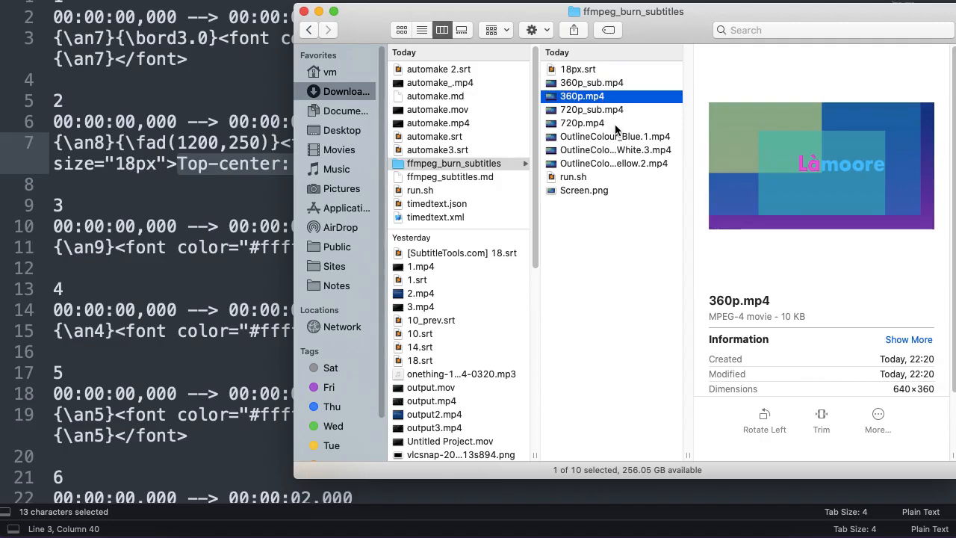
left_click(582, 123)
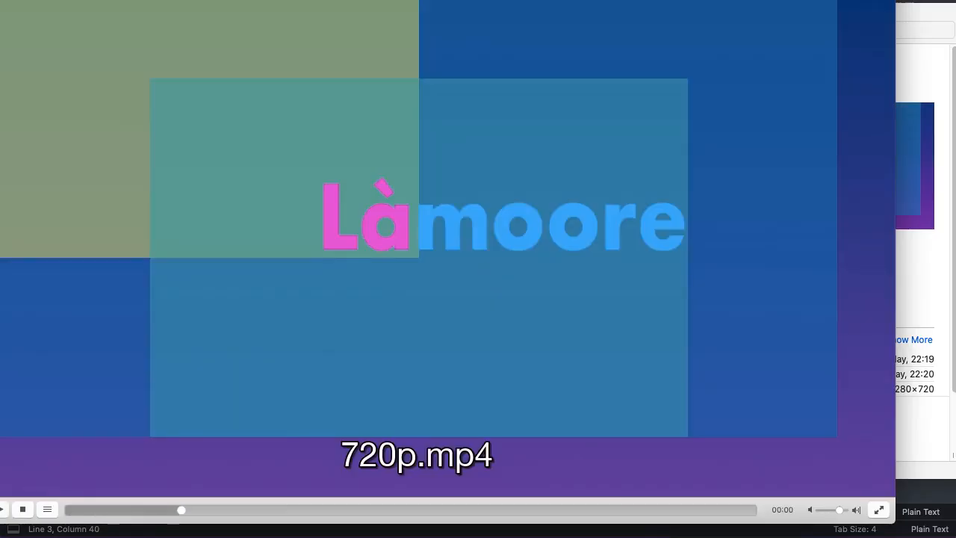
left_click(4, 509)
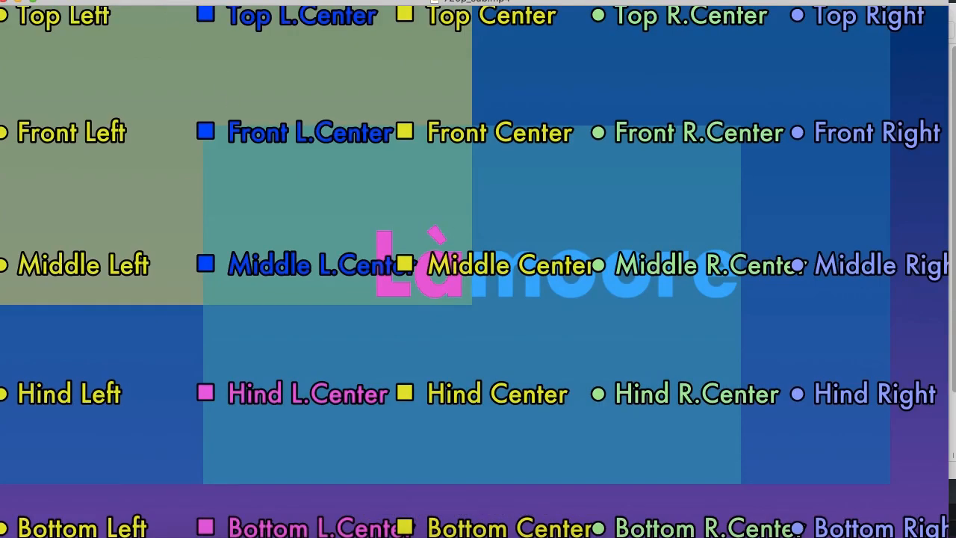
mouse_move(301, 290)
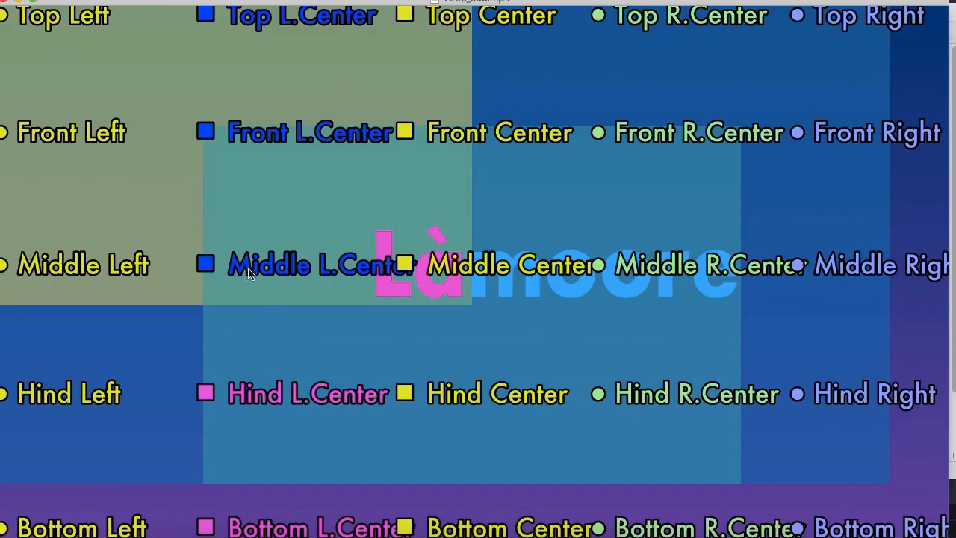
mouse_move(185, 535)
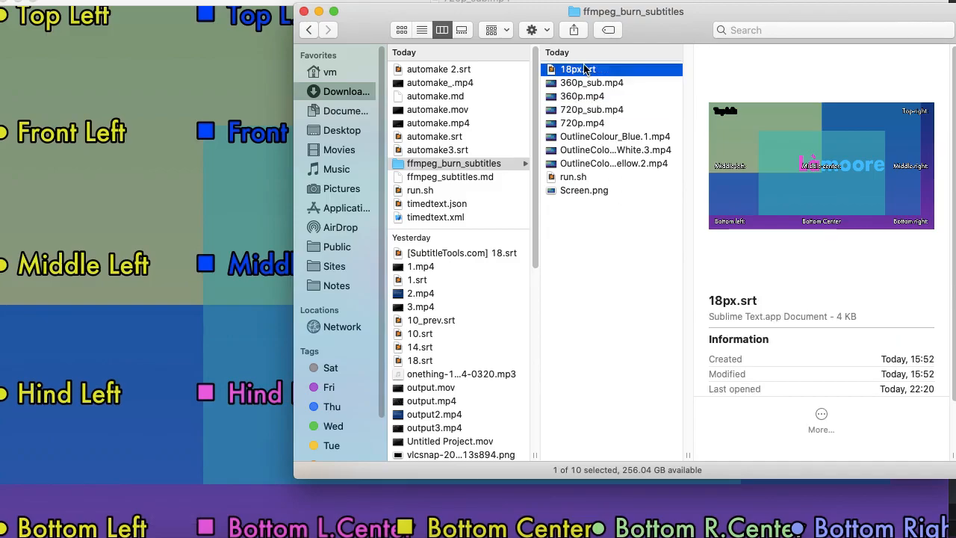
Open 18px.srt, search for 'Middl', and select Middle in the Middle L.Center cue
double_click(574, 69)
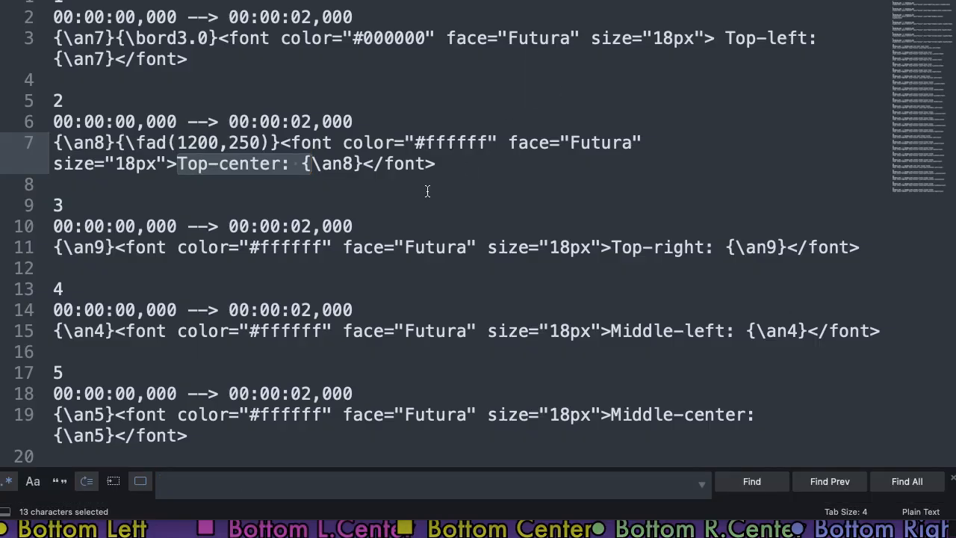
type("Middle L.C")
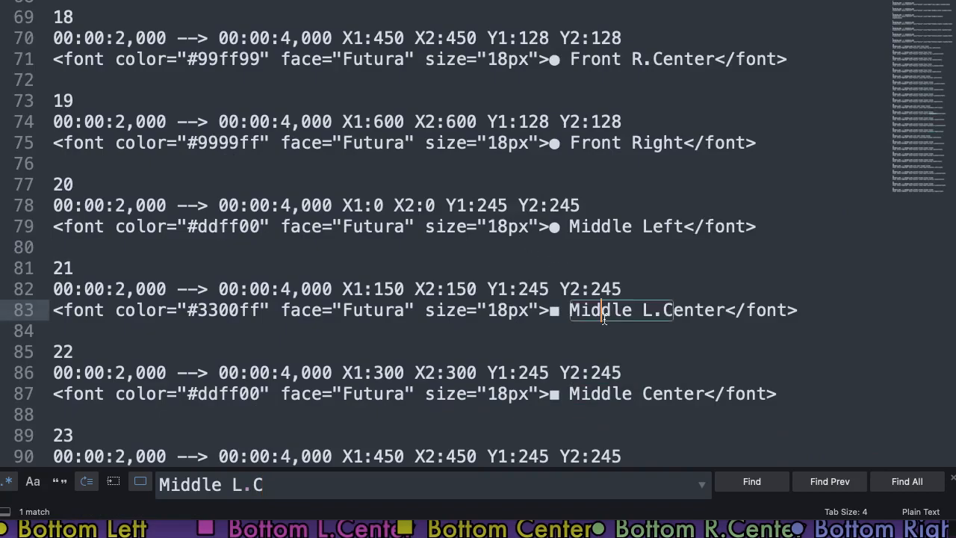
double_click(600, 310)
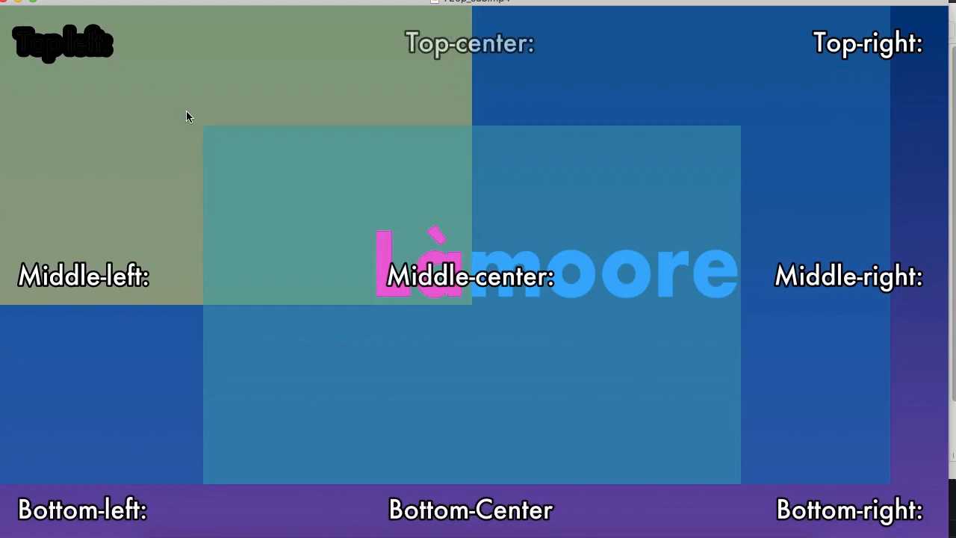
mouse_move(389, 313)
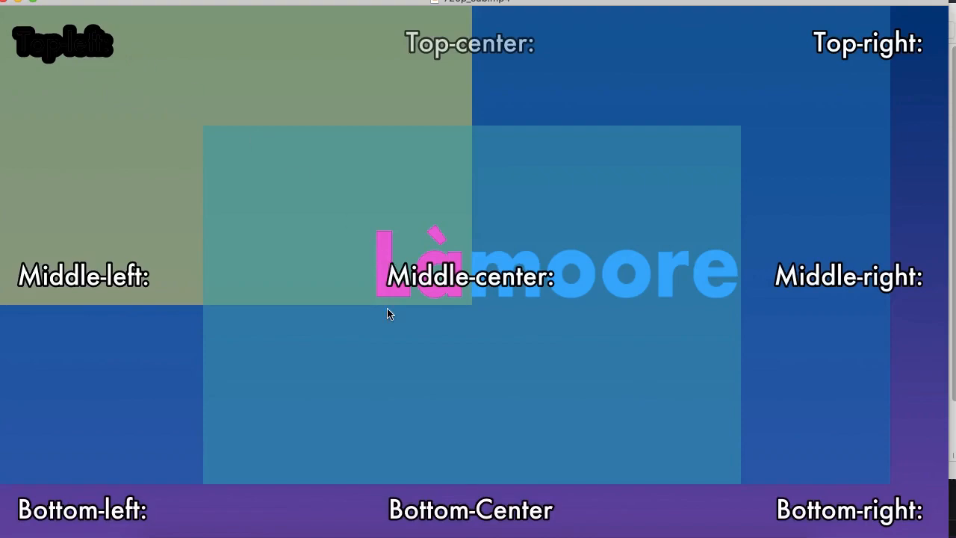
mouse_move(24, 67)
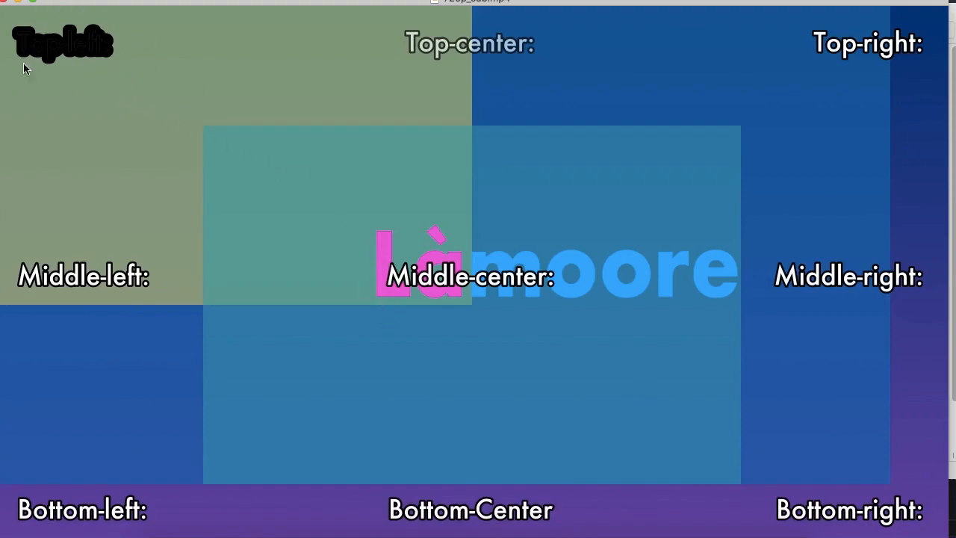
mouse_move(82, 53)
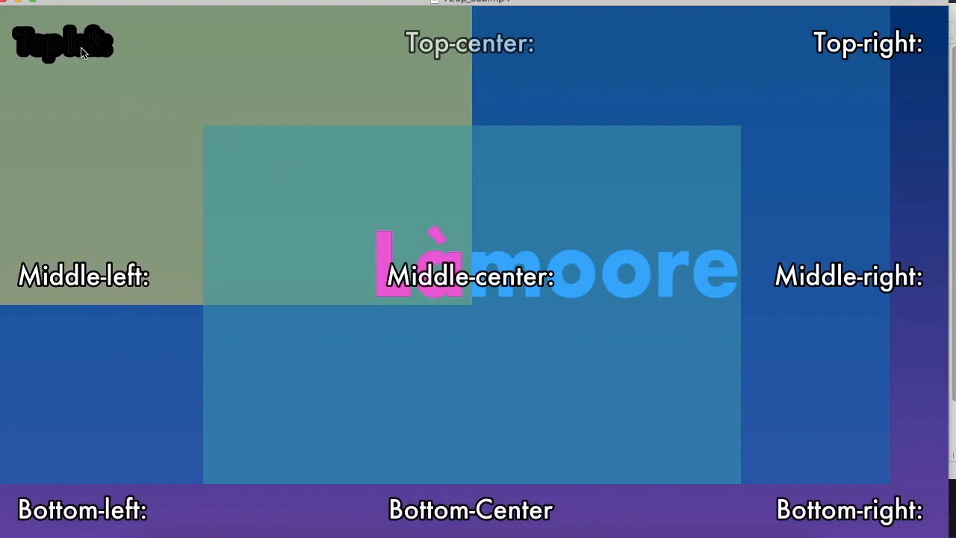
mouse_move(6, 15)
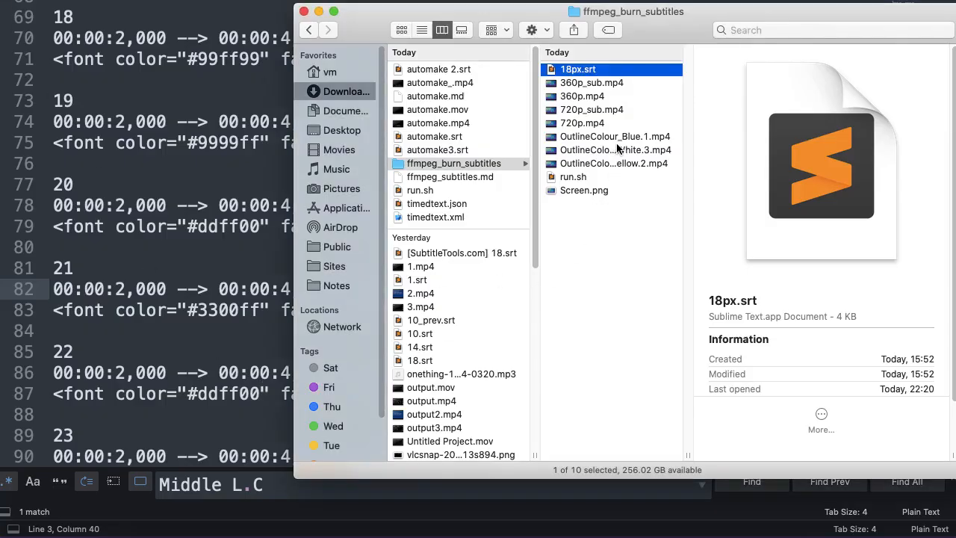
Return to 18px.srt in Sublime Text after viewing the black-outlined Top-left caption
left_click(614, 136)
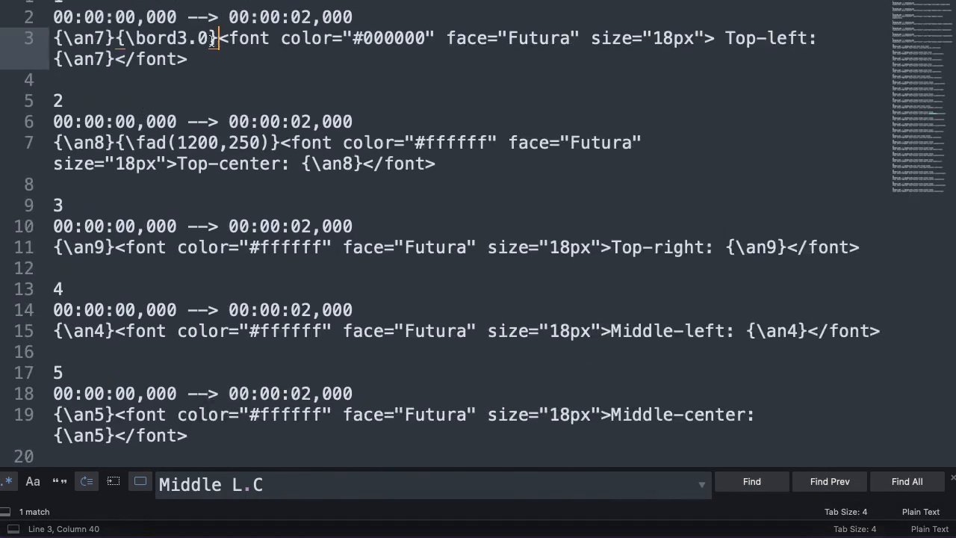
Select \bord3.0 and the first cue's font size in 18px.srt, then select OutlineColour_Blue.1.mp4
double_click(168, 38)
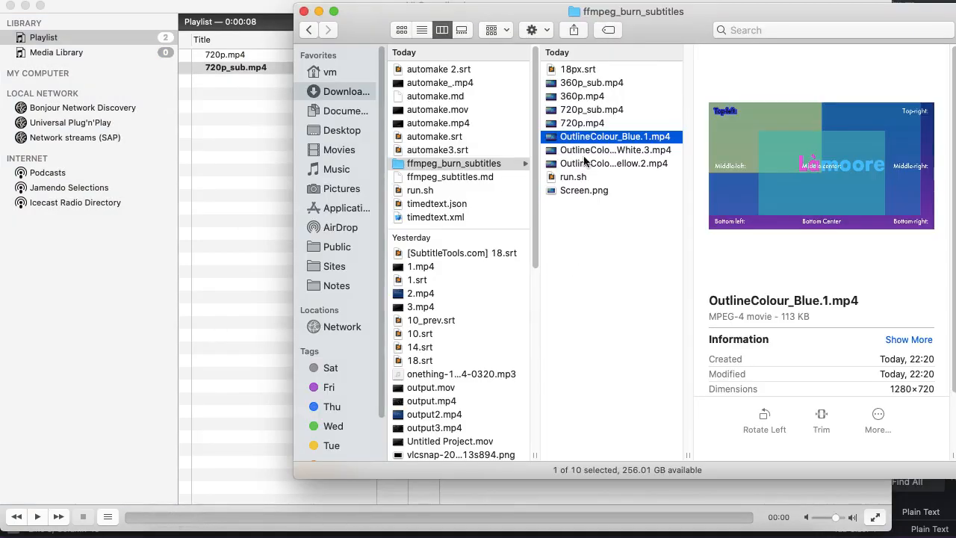
mouse_move(611, 85)
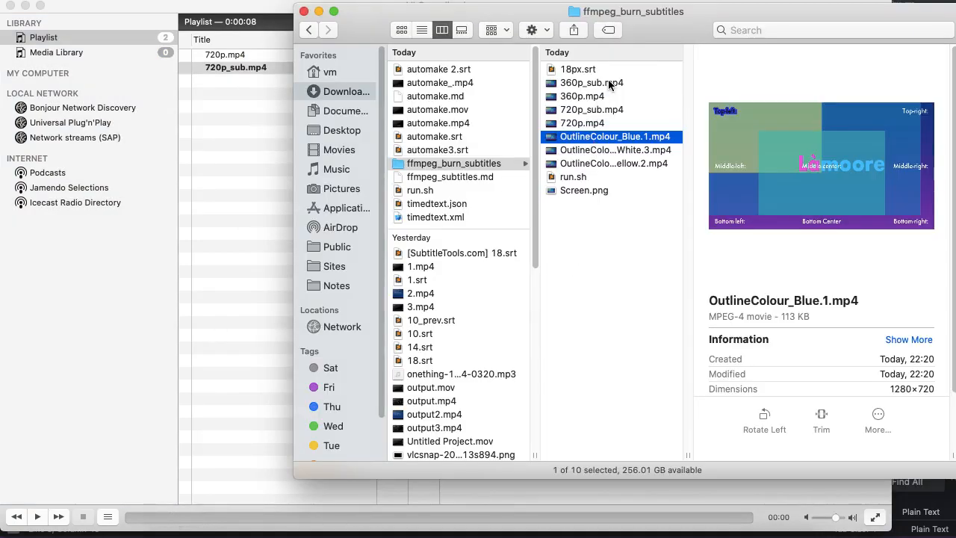
double_click(591, 82)
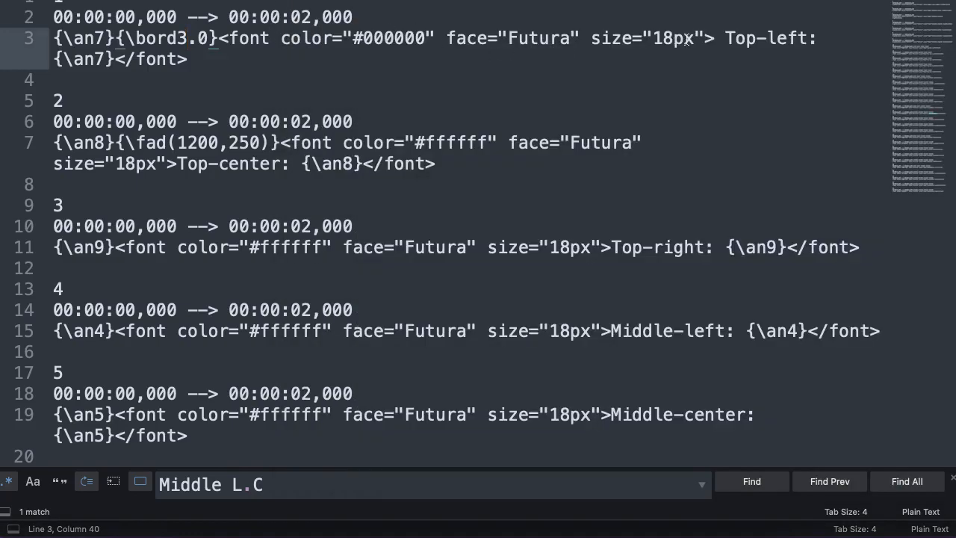
double_click(645, 38)
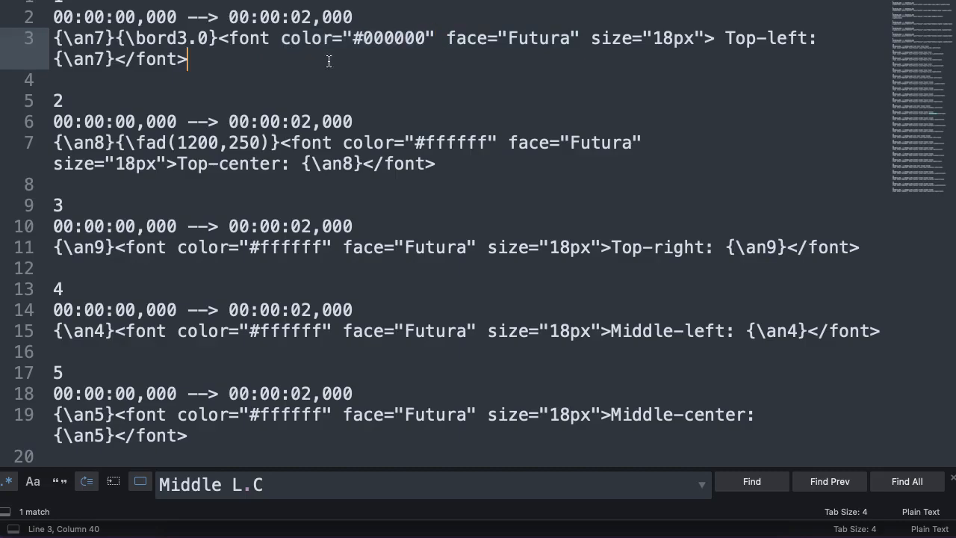
mouse_move(527, 530)
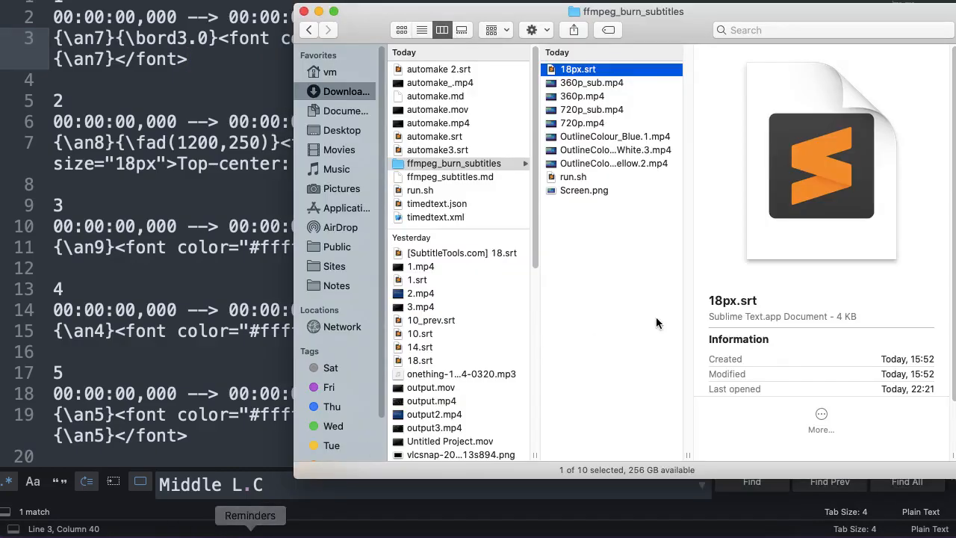
mouse_move(165, 217)
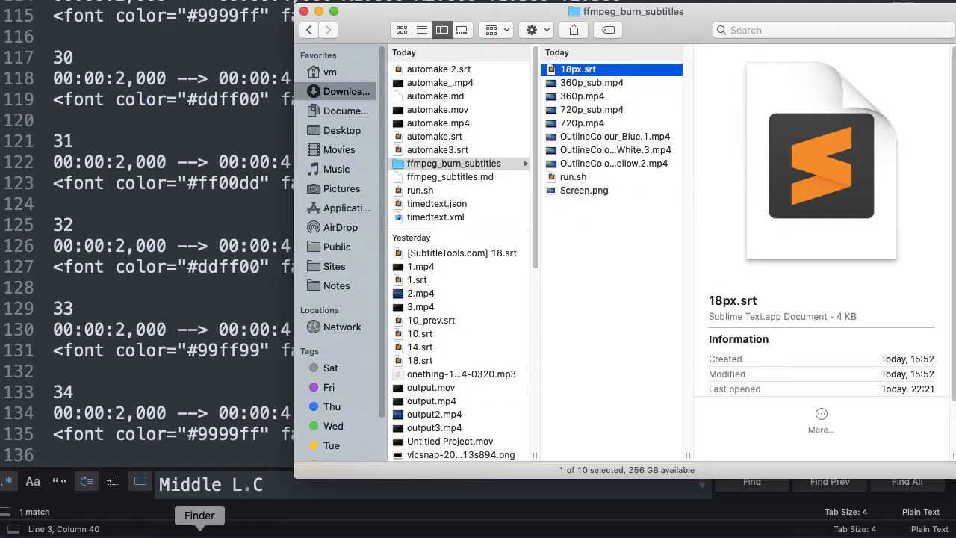
mouse_move(594, 180)
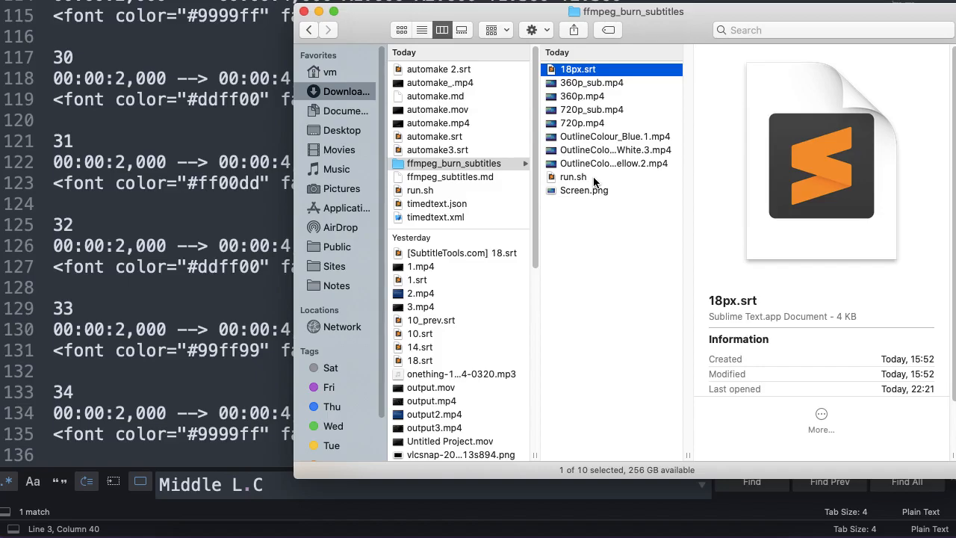
left_click(615, 136)
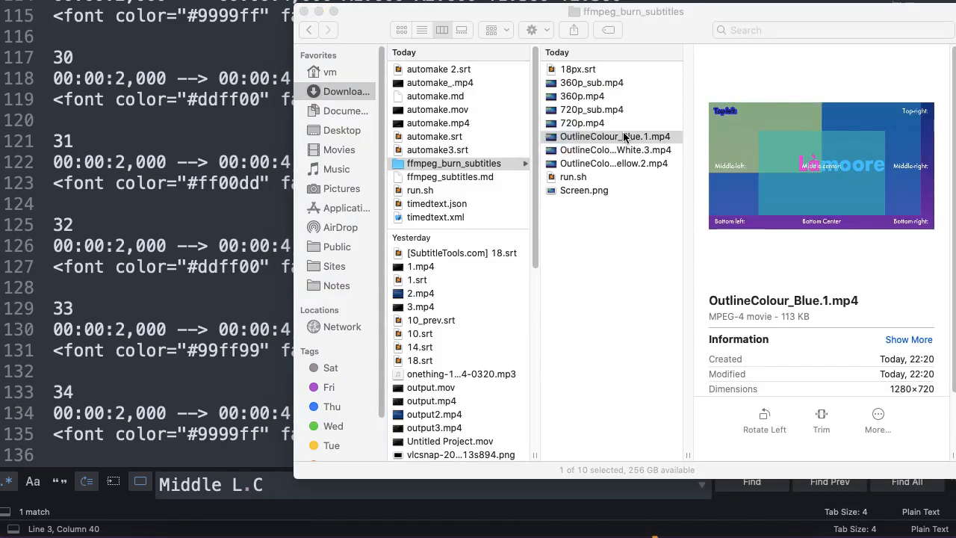
Open OutlineColour_Blue.1.mp4 in VLC to view the blue-outlined Top-left caption
double_click(615, 136)
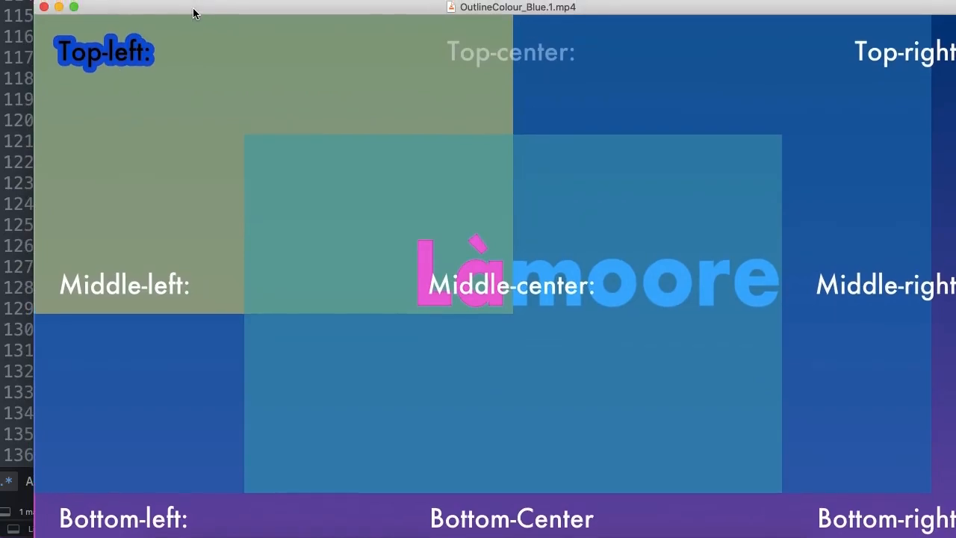
mouse_move(154, 61)
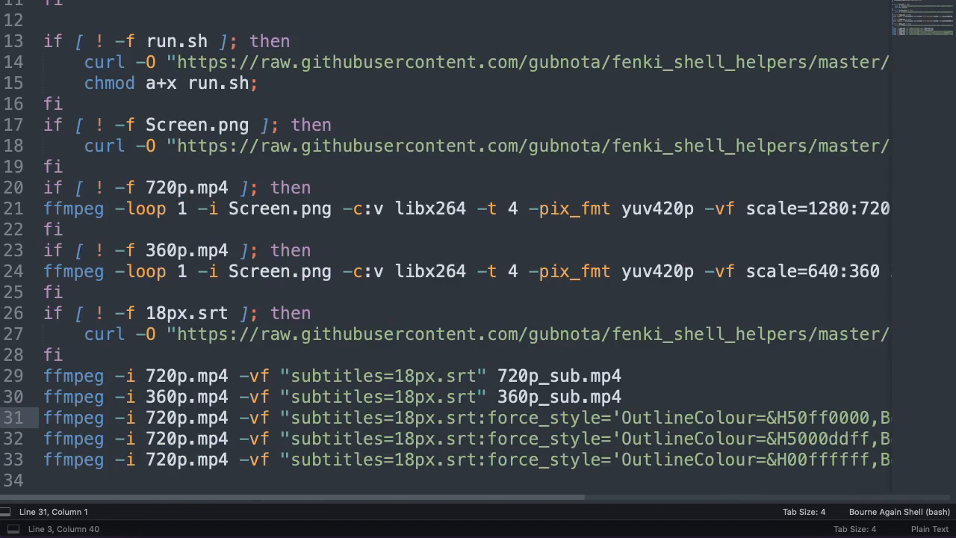
Scroll run.sh right to read the OutlineColour force_style ffmpeg lines, and save it
scroll("right", 3)
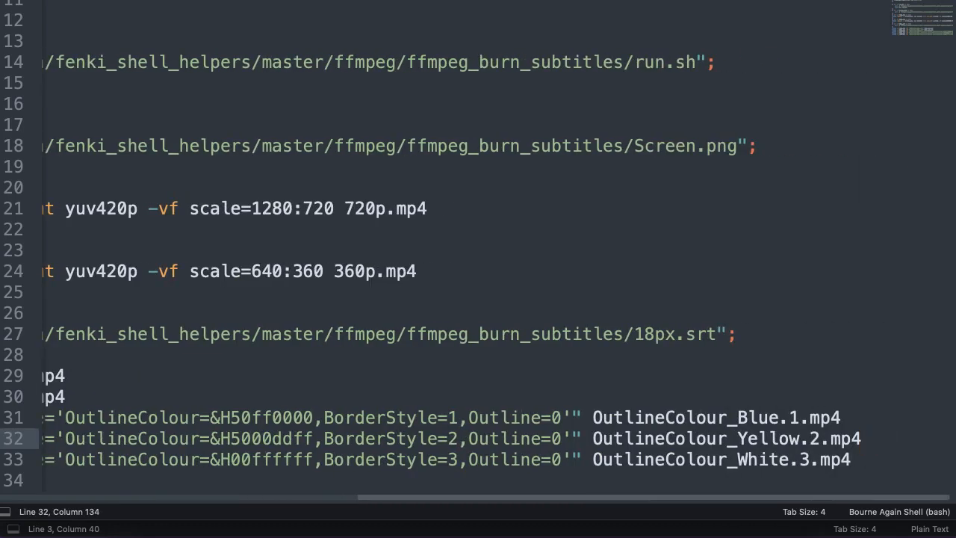
key("ctrl+s")
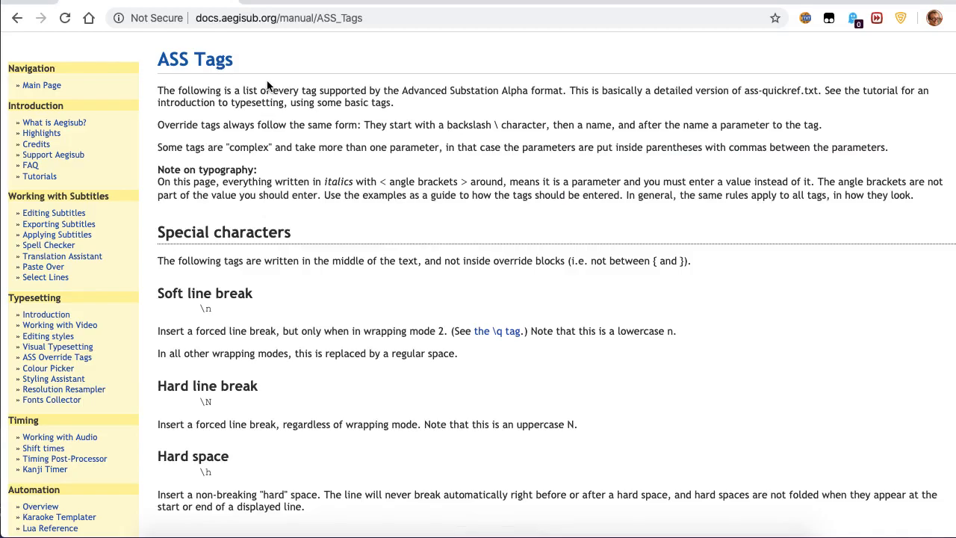
mouse_move(366, 322)
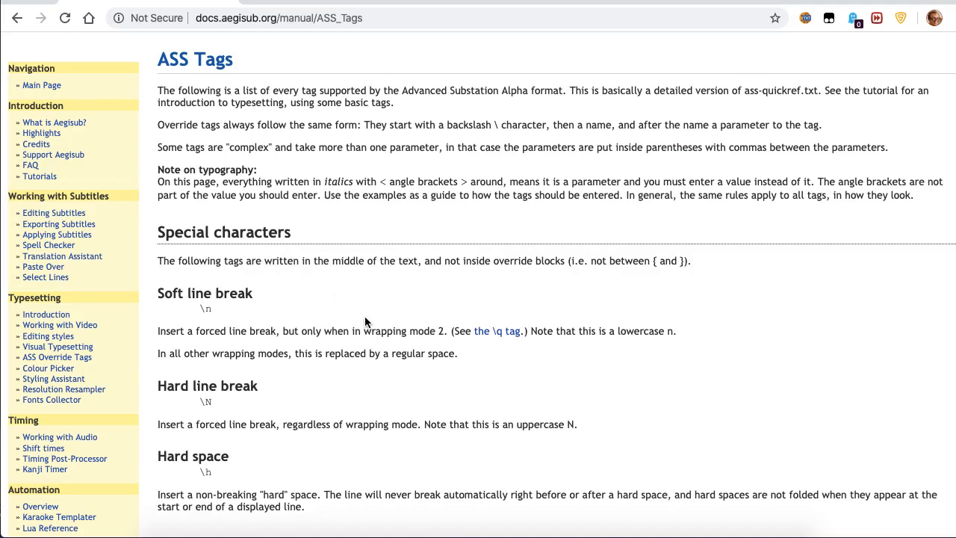
Scroll the Aegisub ASS Tags manual down to the Font scale \fscx and \fscy section
scroll("down", 3)
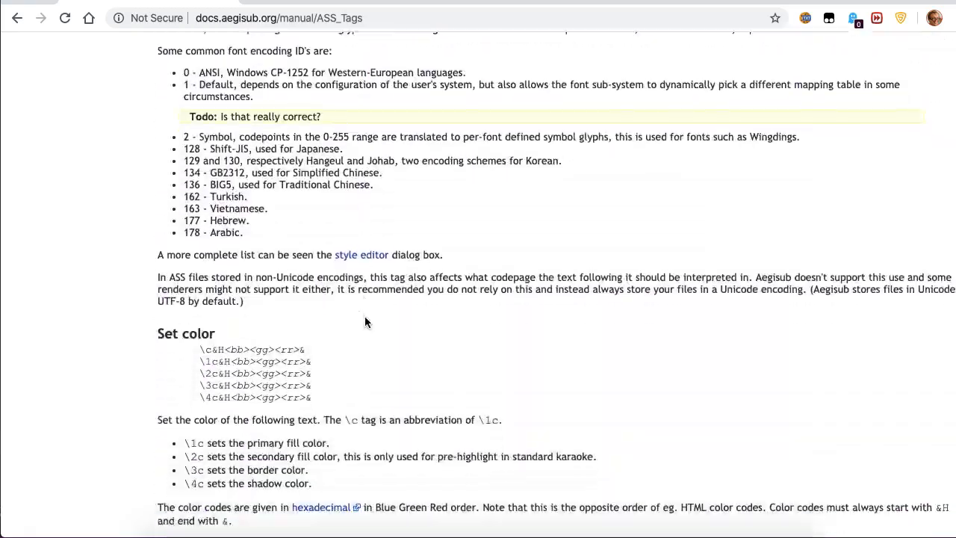
scroll("down", 3)
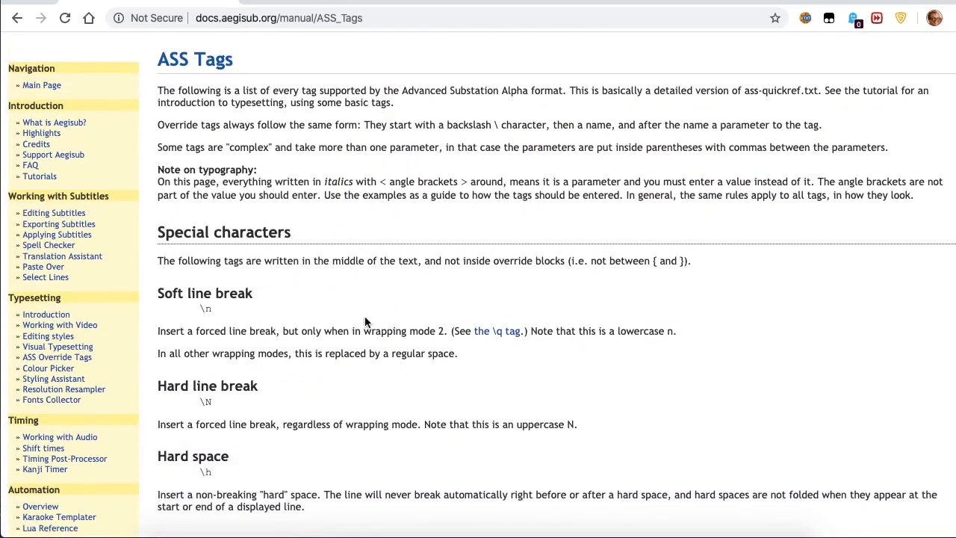
scroll("down", 3)
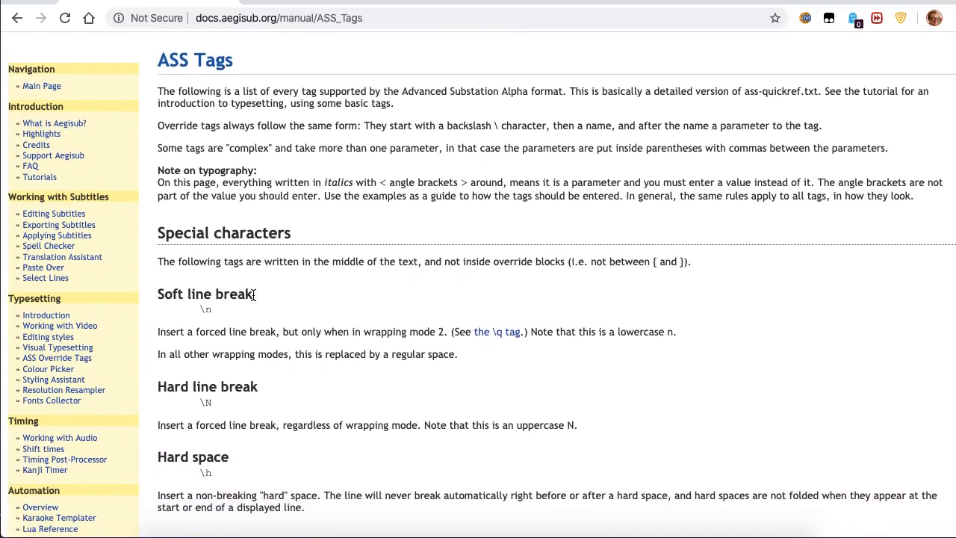
scroll("down", 3)
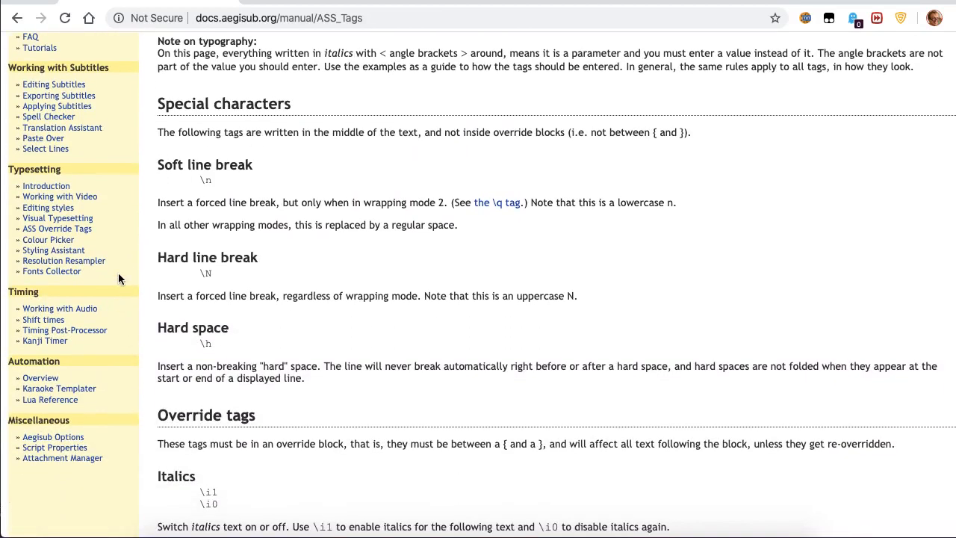
scroll("up", 3)
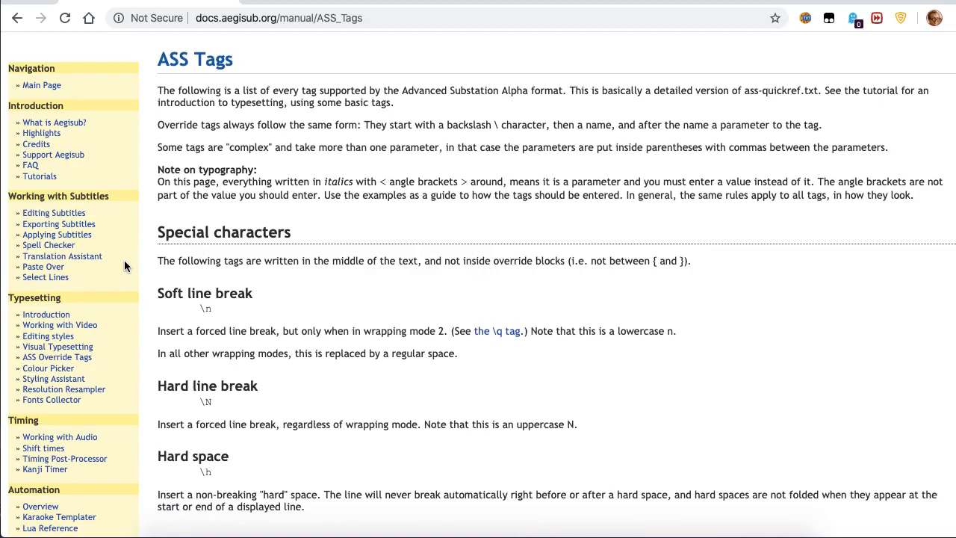
scroll("down", 3)
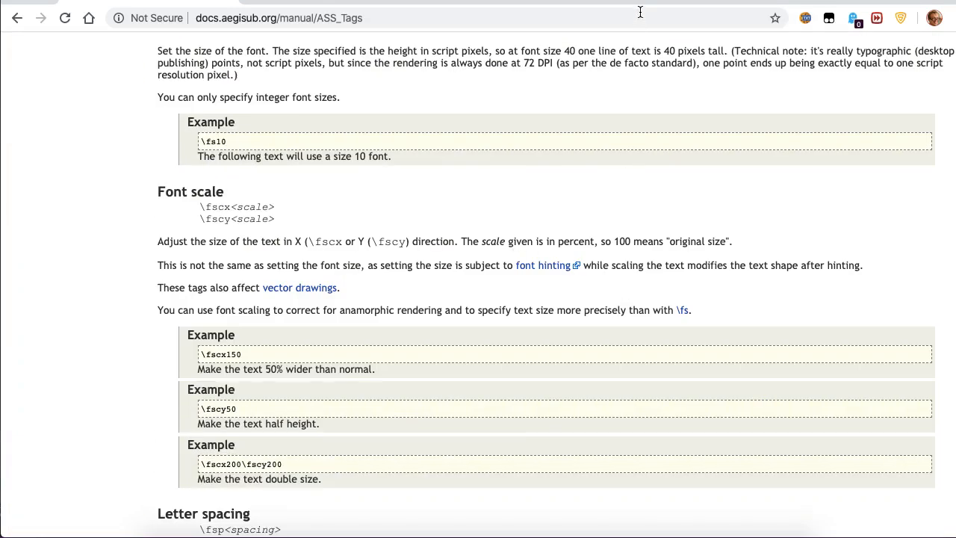